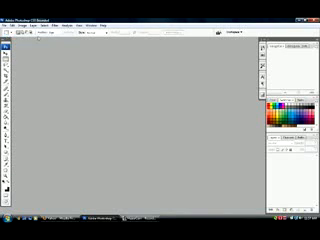
# Step: Add the word VERRAZANO in large white bold type across the top of the bridge photo
pyautogui.click(12, 18)
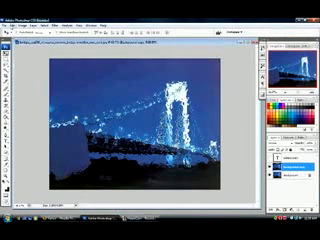
pyautogui.click(8, 18)
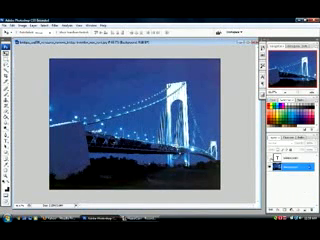
pyautogui.write('VERRAZANO')
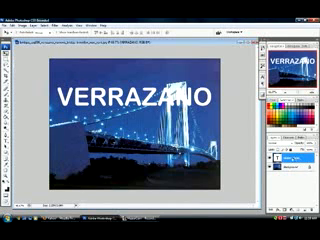